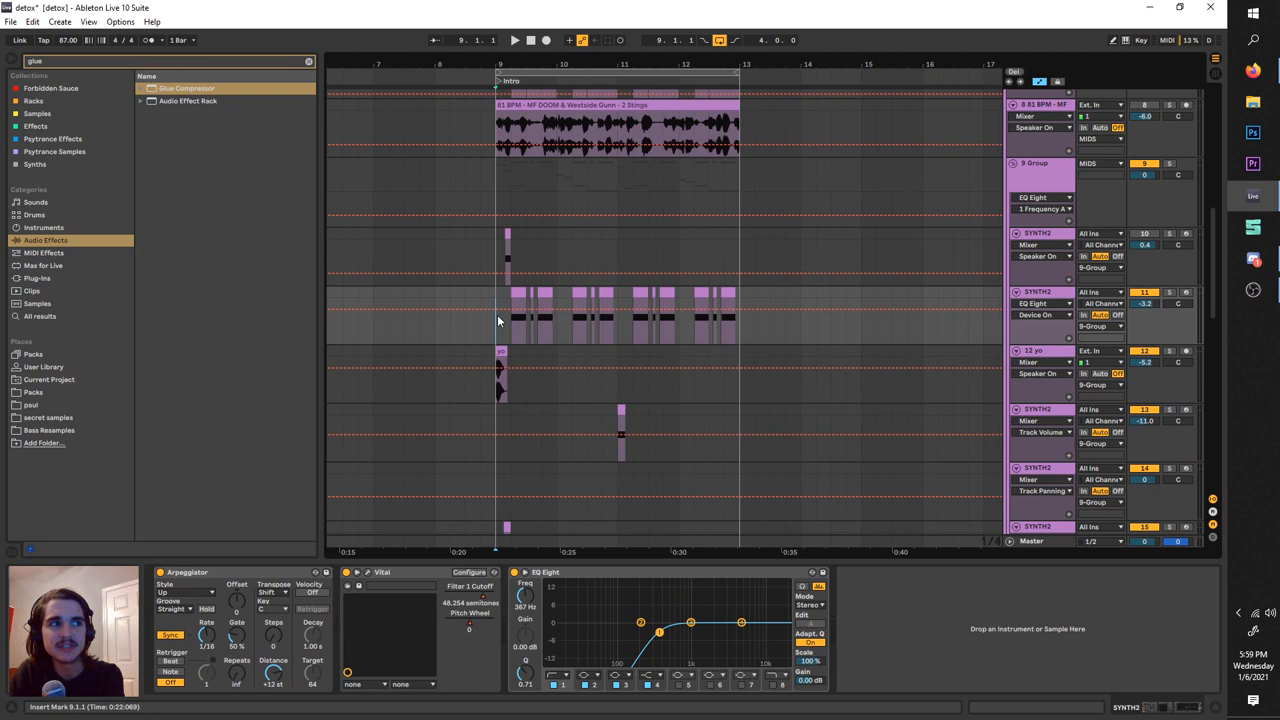
- Start and stop arrangement playback to hear the drums and synths together
left_click(514, 40)
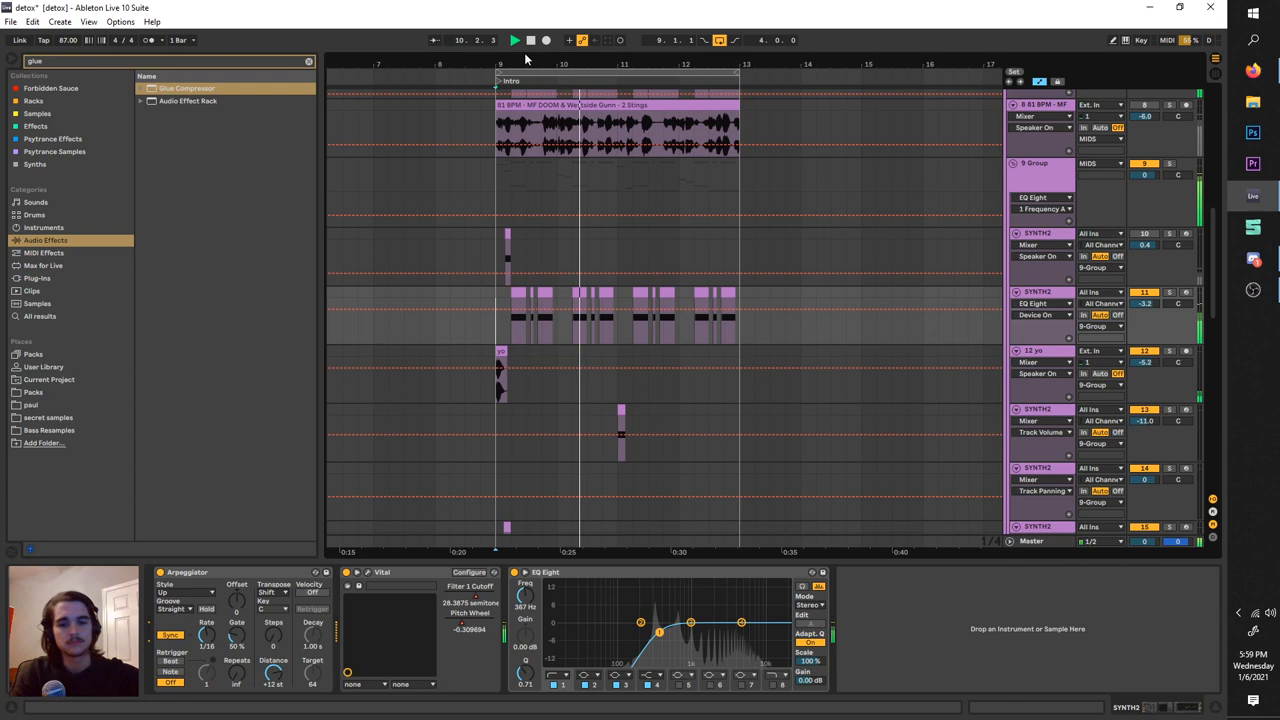
left_click(514, 40)
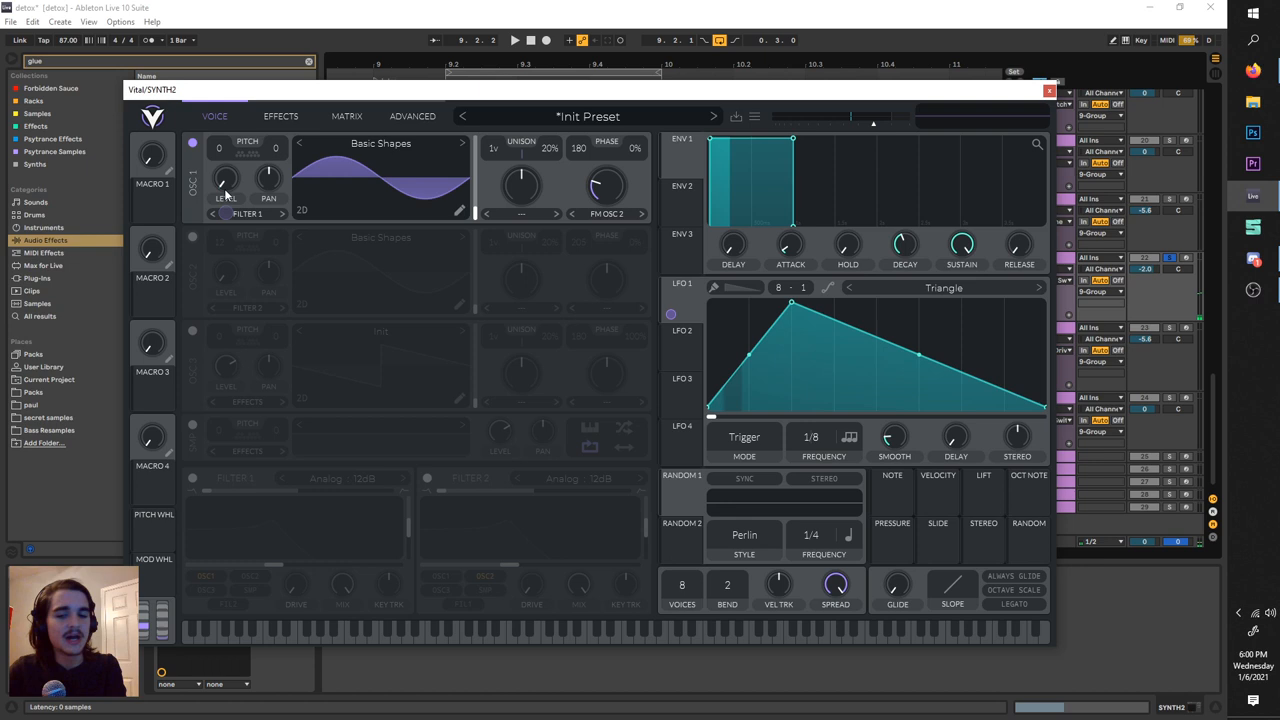
- Enable OSC 2 in Vital's Voice tab with its Pitch set to 12 semitones
left_click(810, 436)
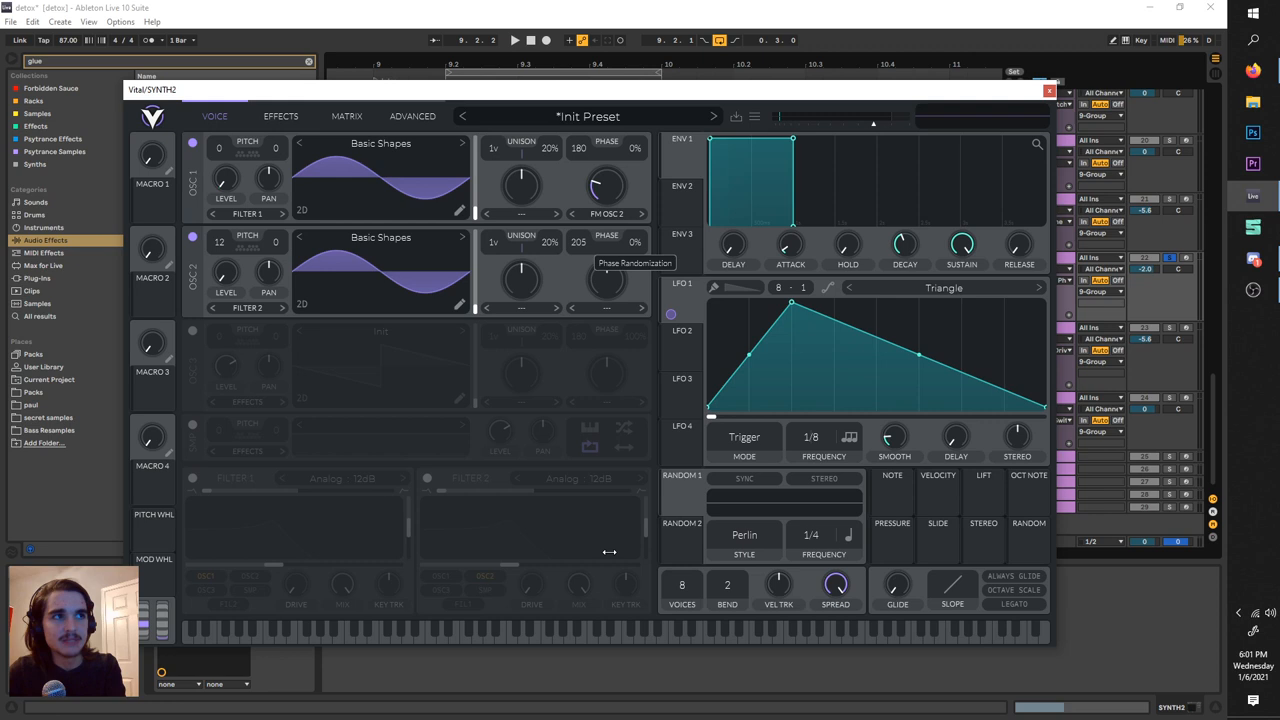
left_click(280, 116)
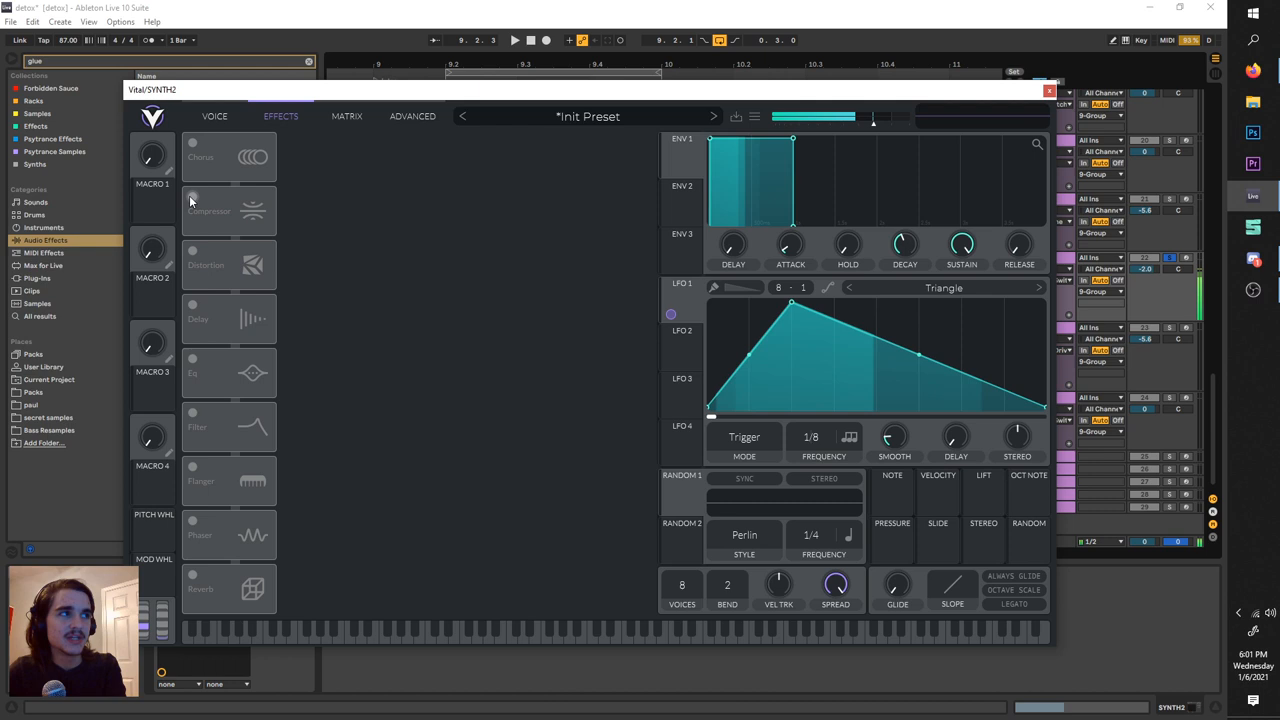
- Switch the Vital window to its Effects page
left_click(192, 198)
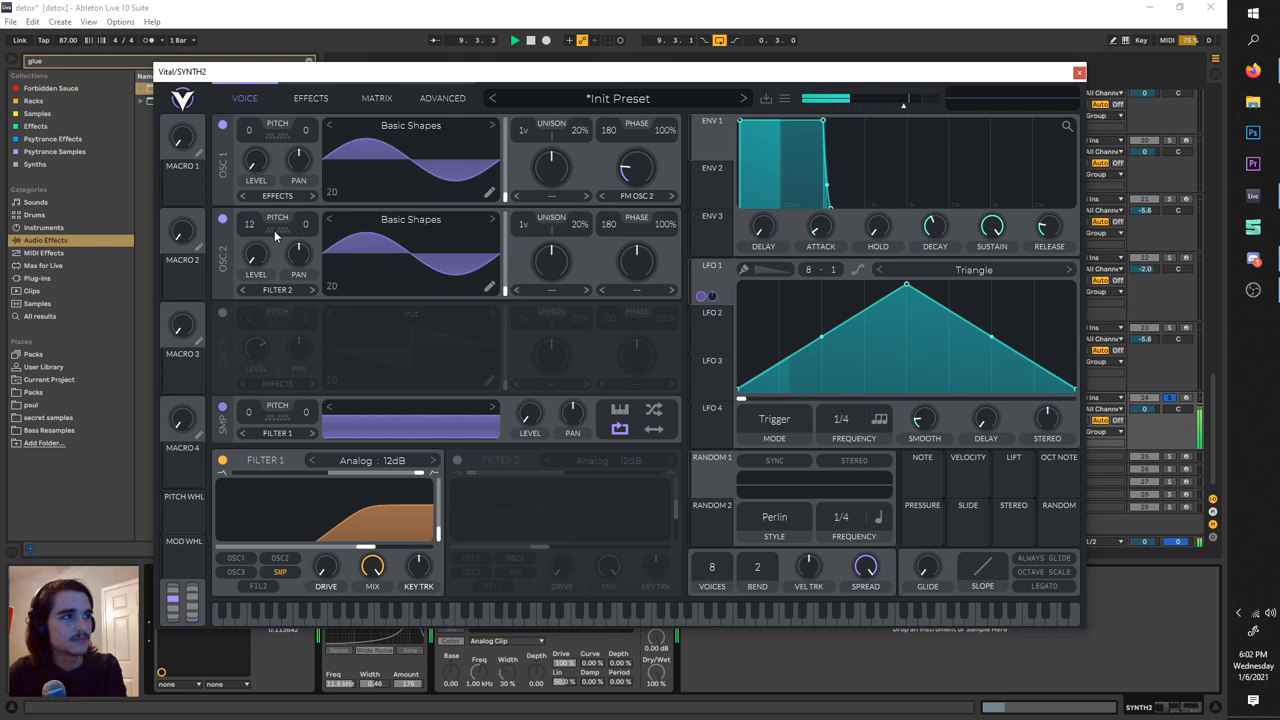
- Enable Vital's Compressor module in Multiband mode on the Effects page
left_click(310, 96)
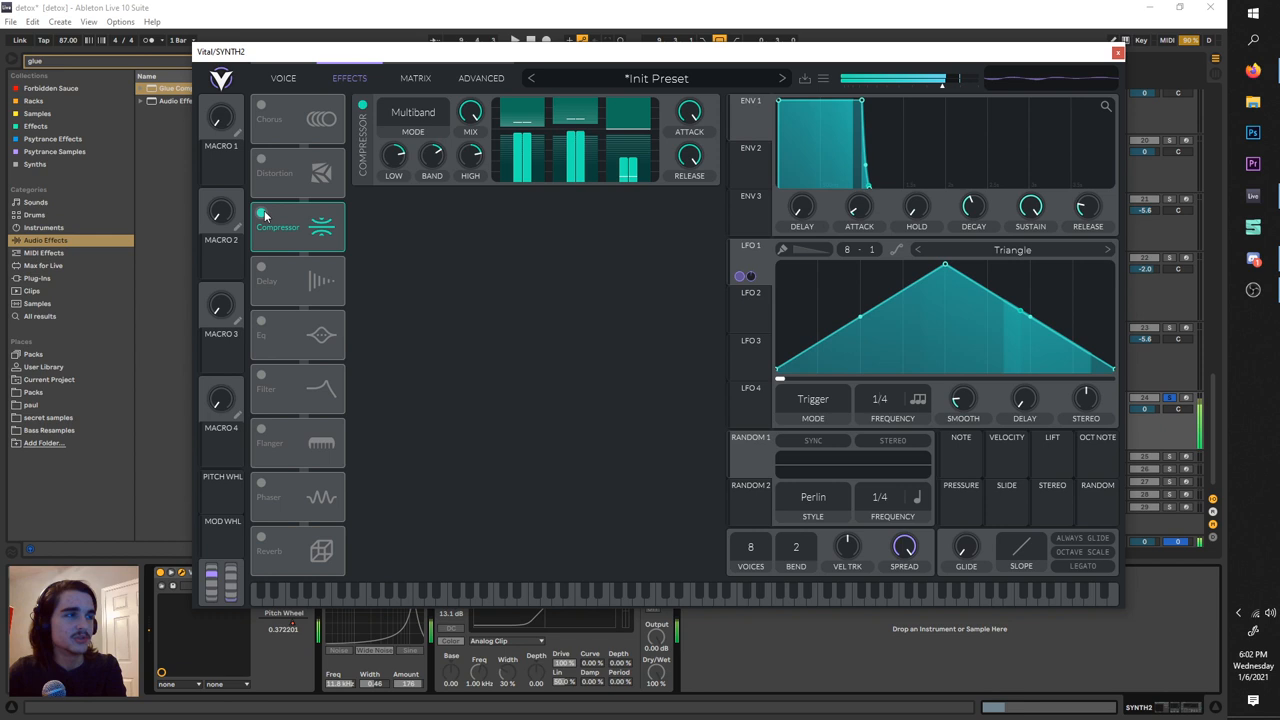
left_click(1116, 52)
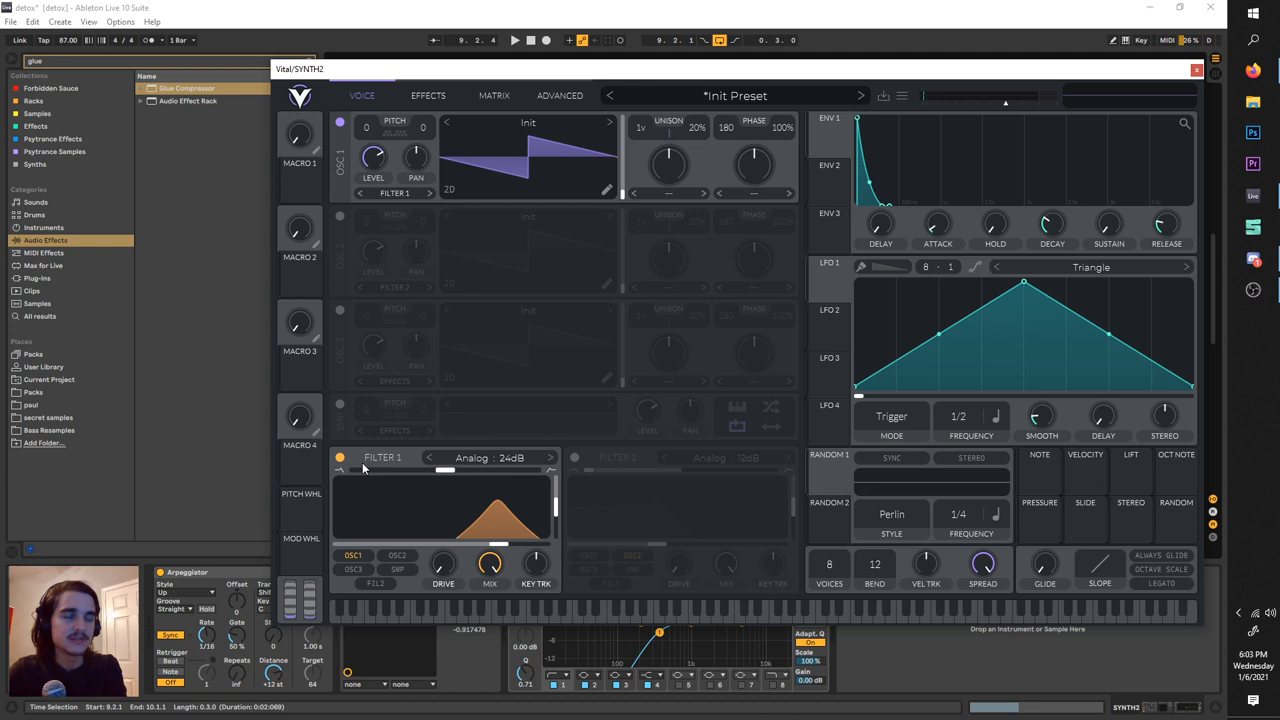
- Enable Filter 1 as Analog 24dB on the Init saw patch
left_click(484, 458)
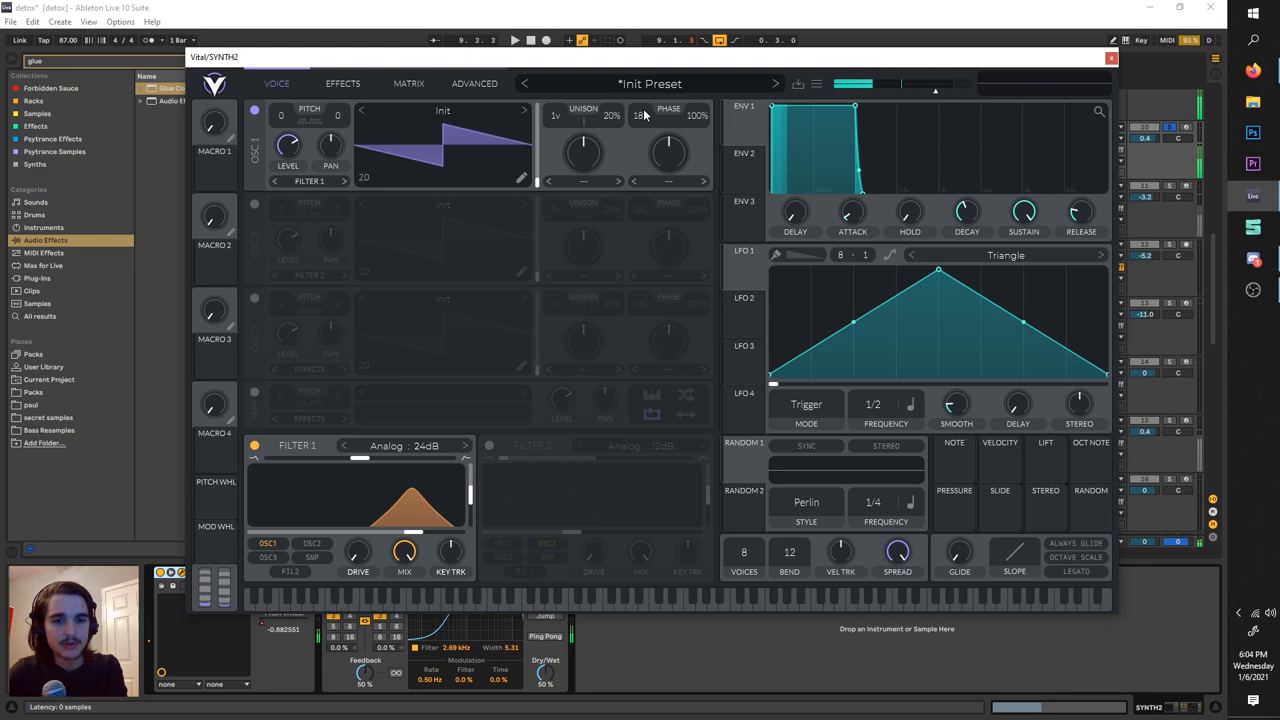
- Raise ENV 1's sustain to maximum so the saw note holds
left_click(1110, 56)
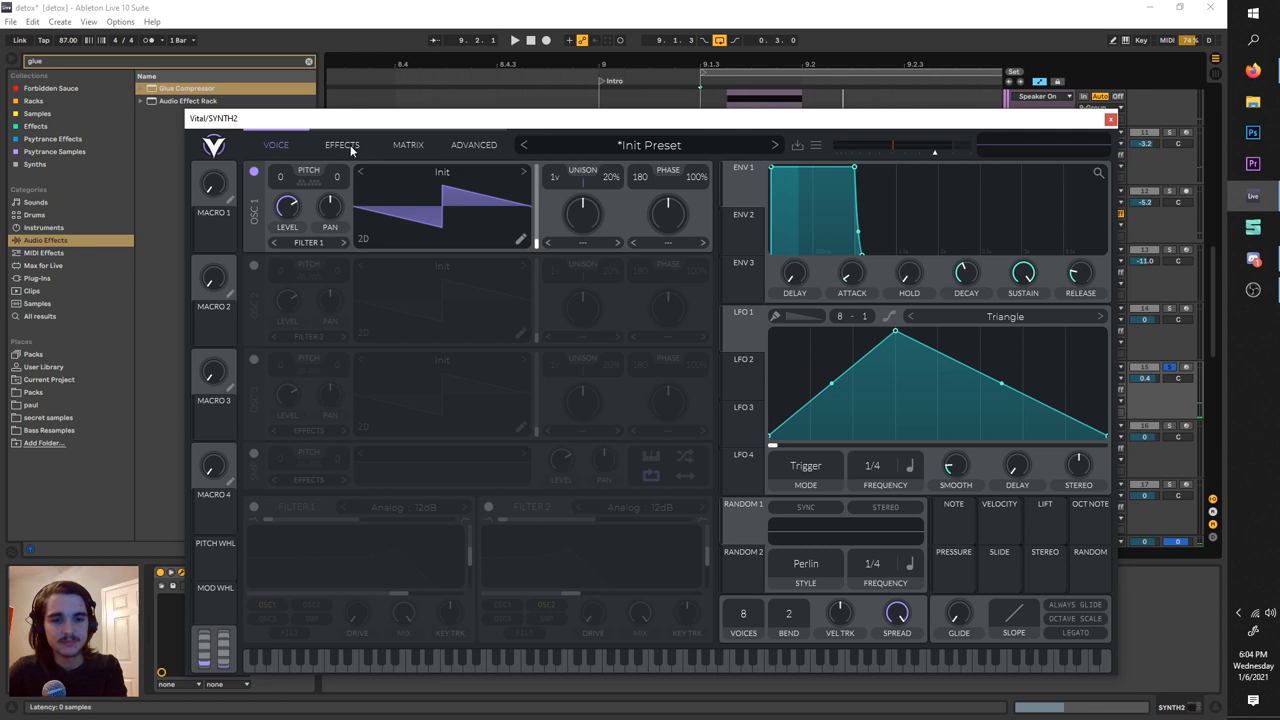
- Switch between Vital's Effects and Voice pages to show the bass patch's Oscillator 1
left_click(342, 144)
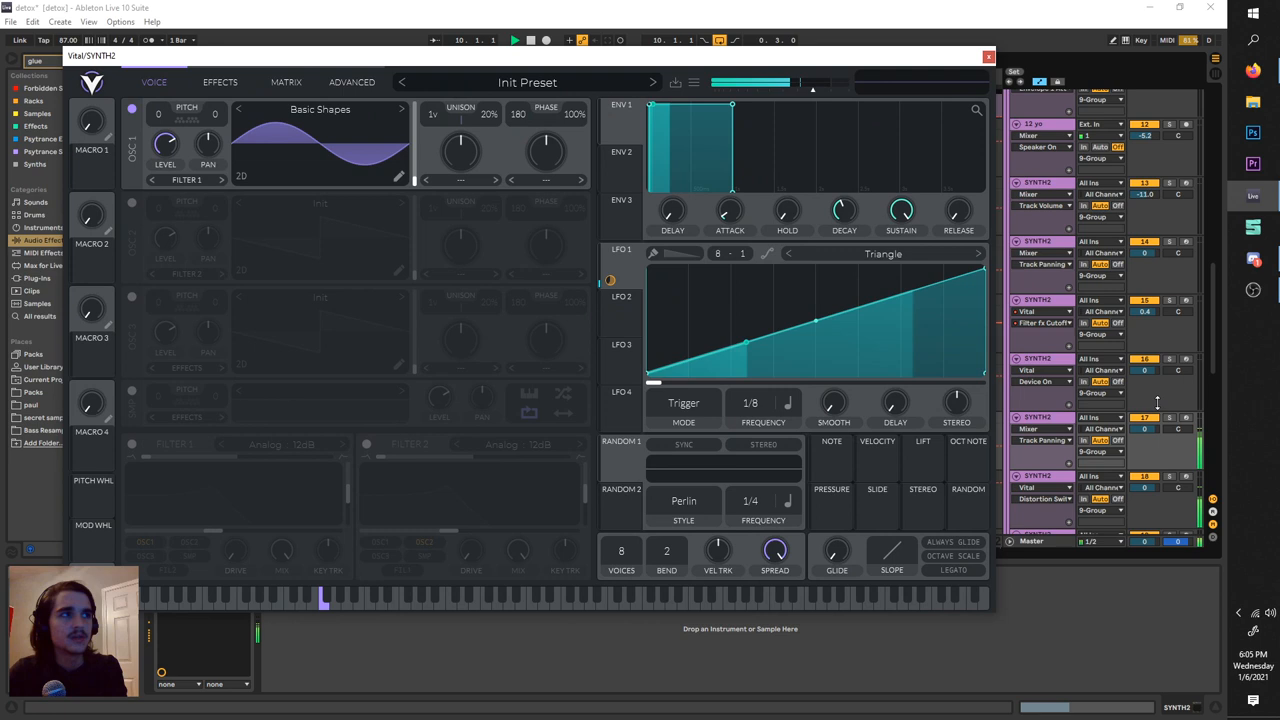
left_click(220, 82)
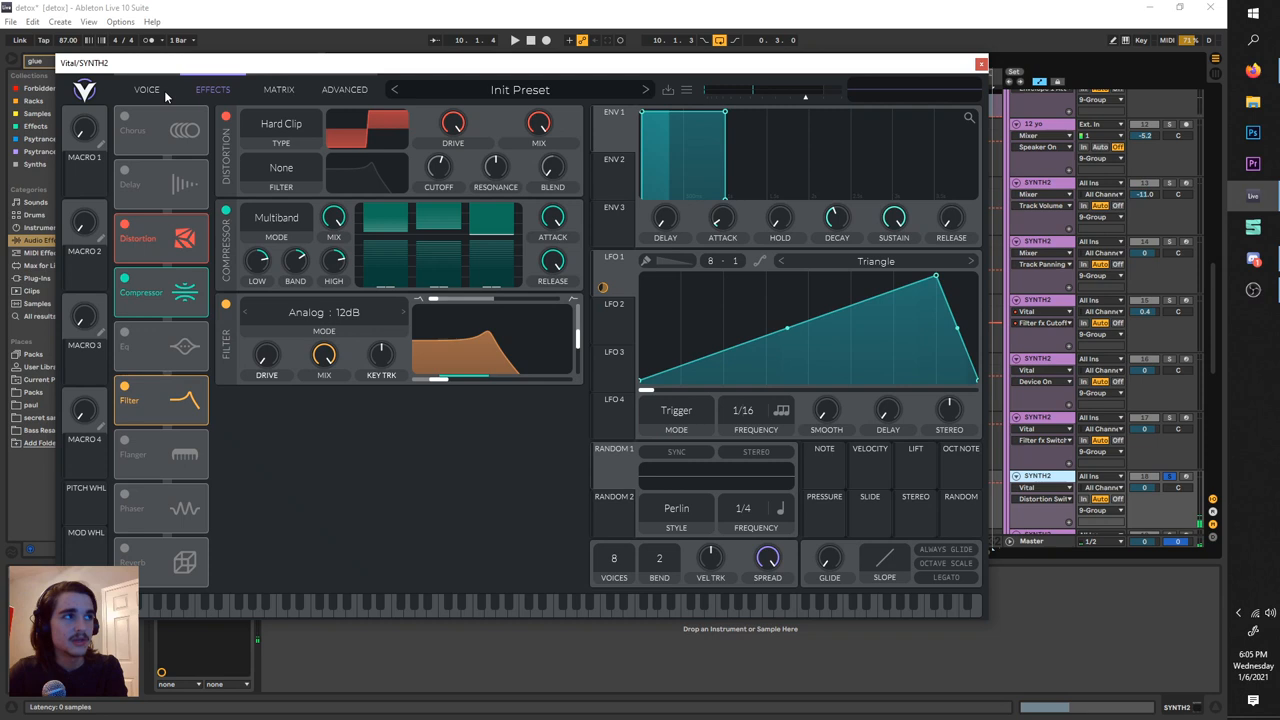
left_click(146, 88)
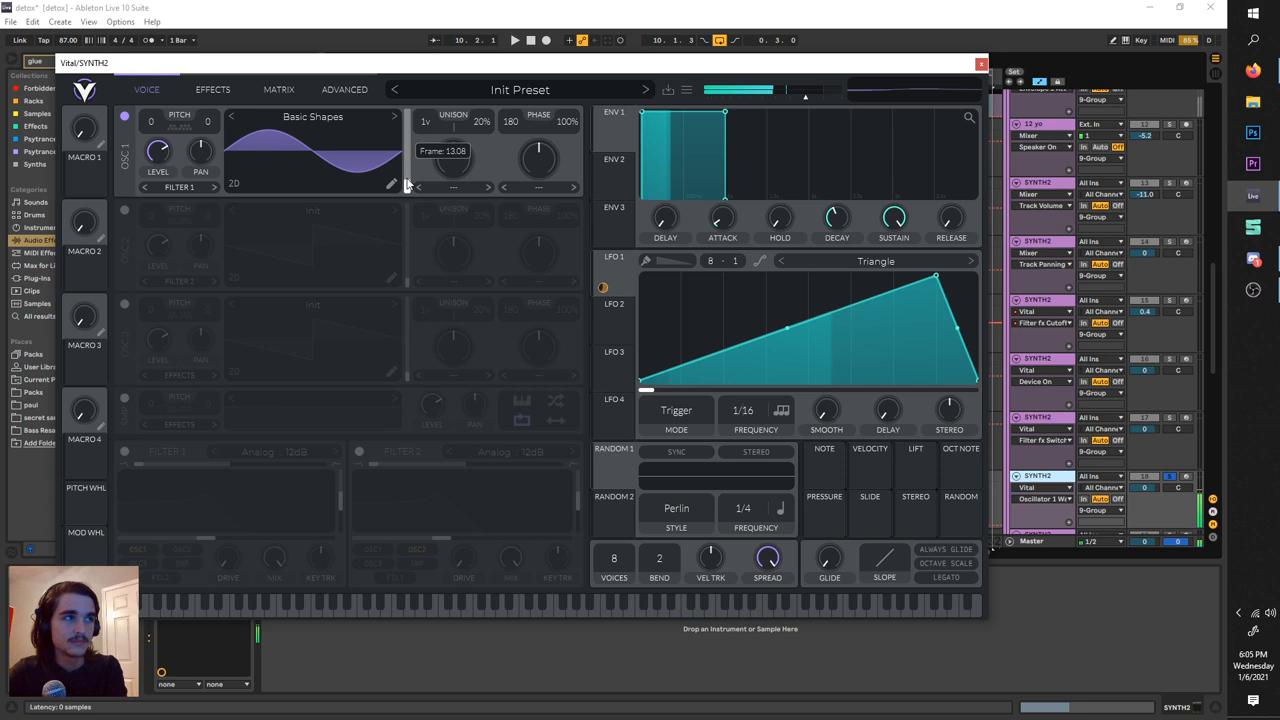
left_click(212, 88)
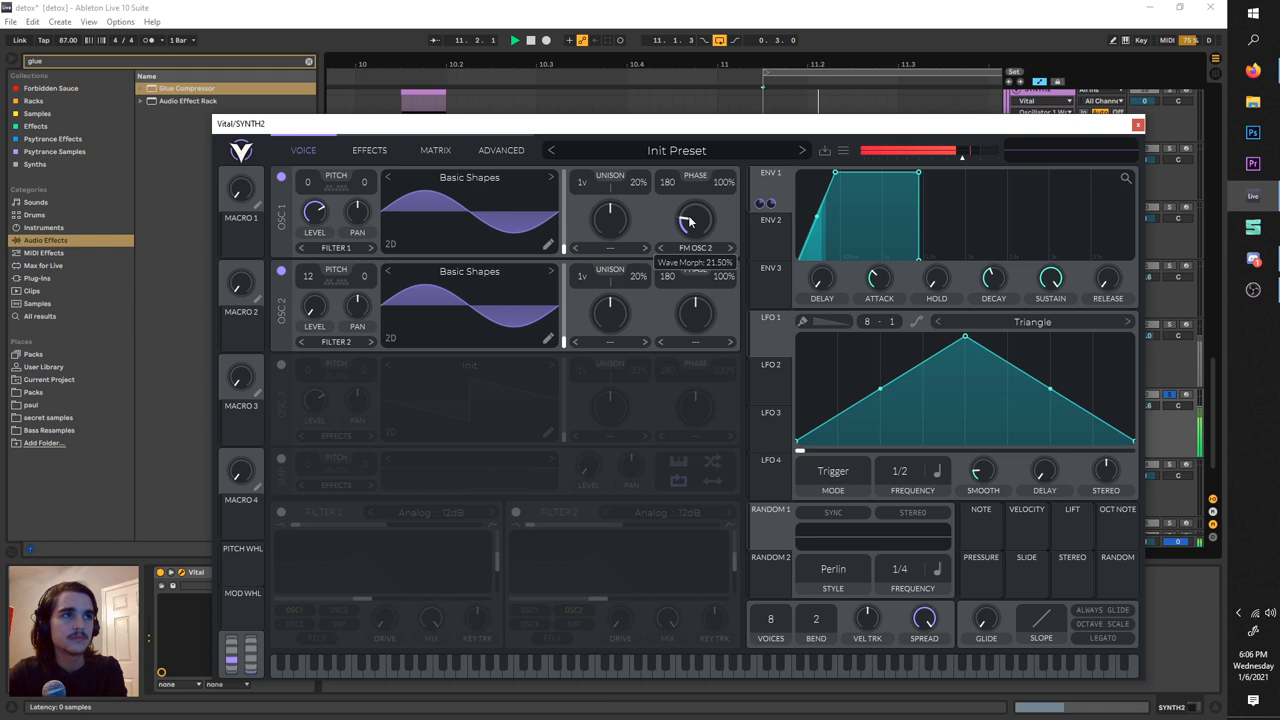
- Show the FM bass's effects chain with Distortion set to Soft Clip
left_click(368, 150)
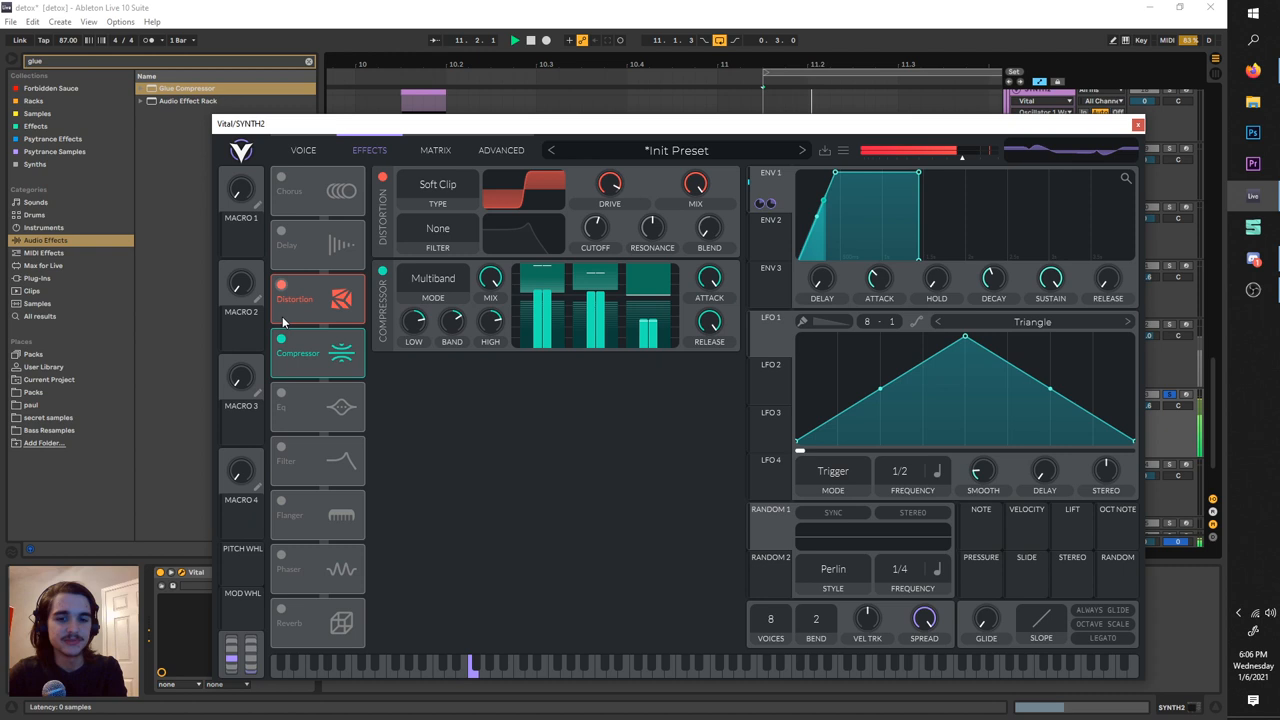
left_click(1136, 124)
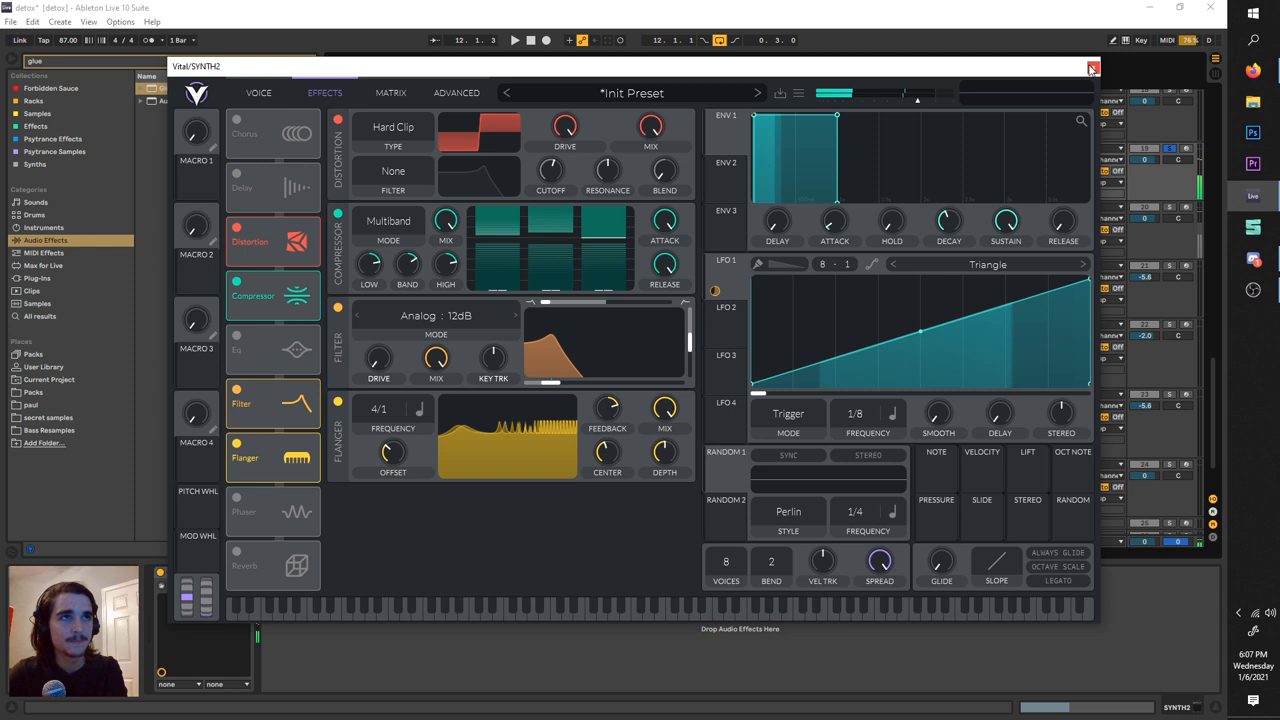
- Enable the Flanger below the Filter, with distortion back on Hard Clip
left_click(1092, 68)
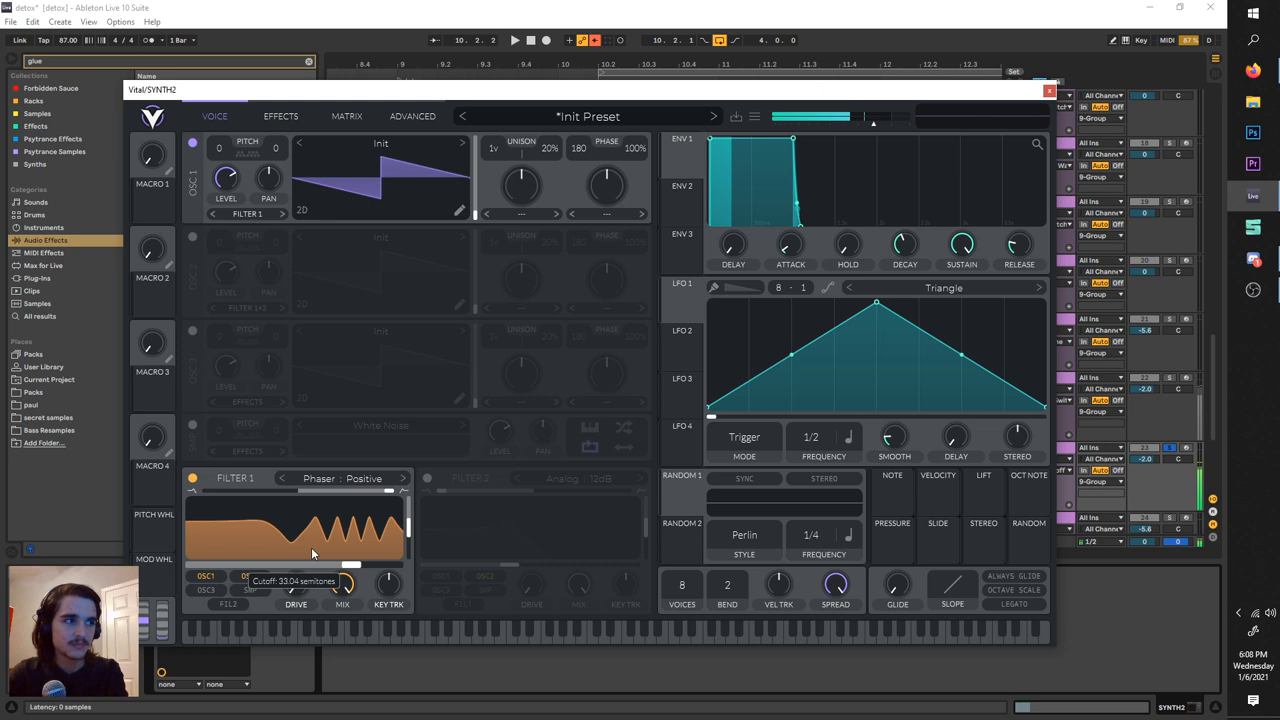
- Sweep Filter 1's Phaser Positive cutoff across the graph, then move to the effects chain
left_click_drag(312, 552, 336, 566)
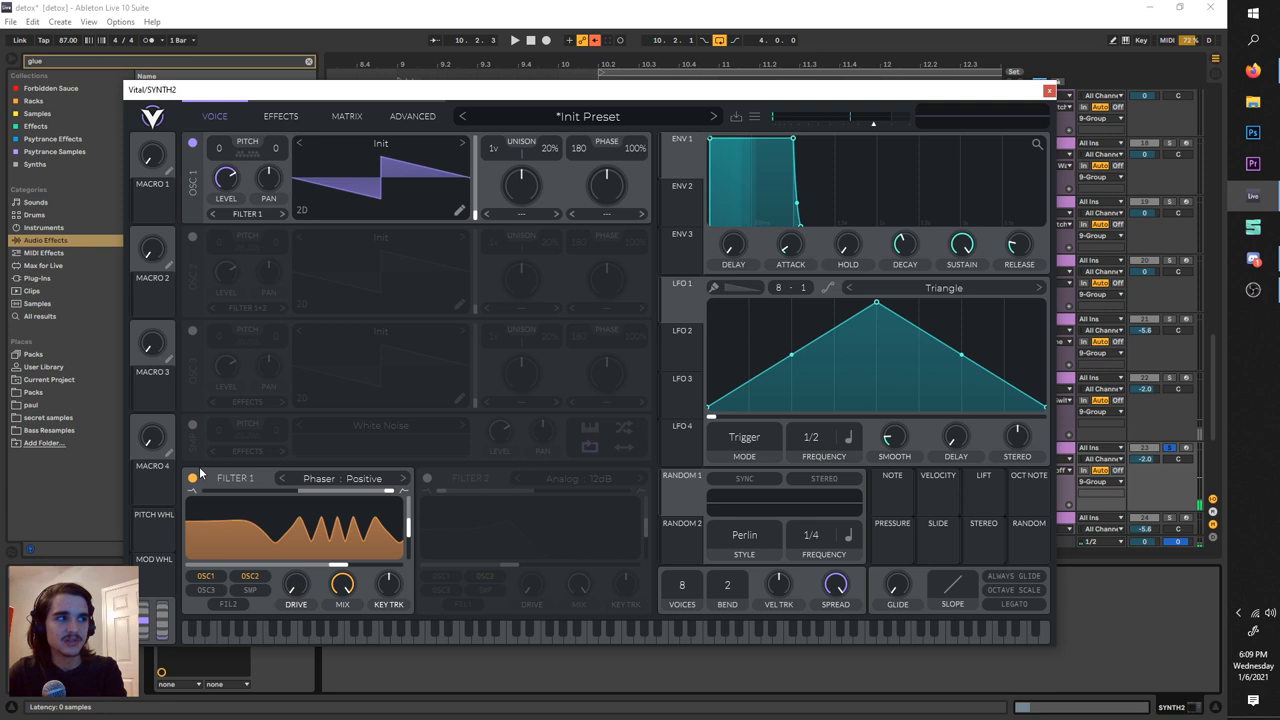
left_click(280, 116)
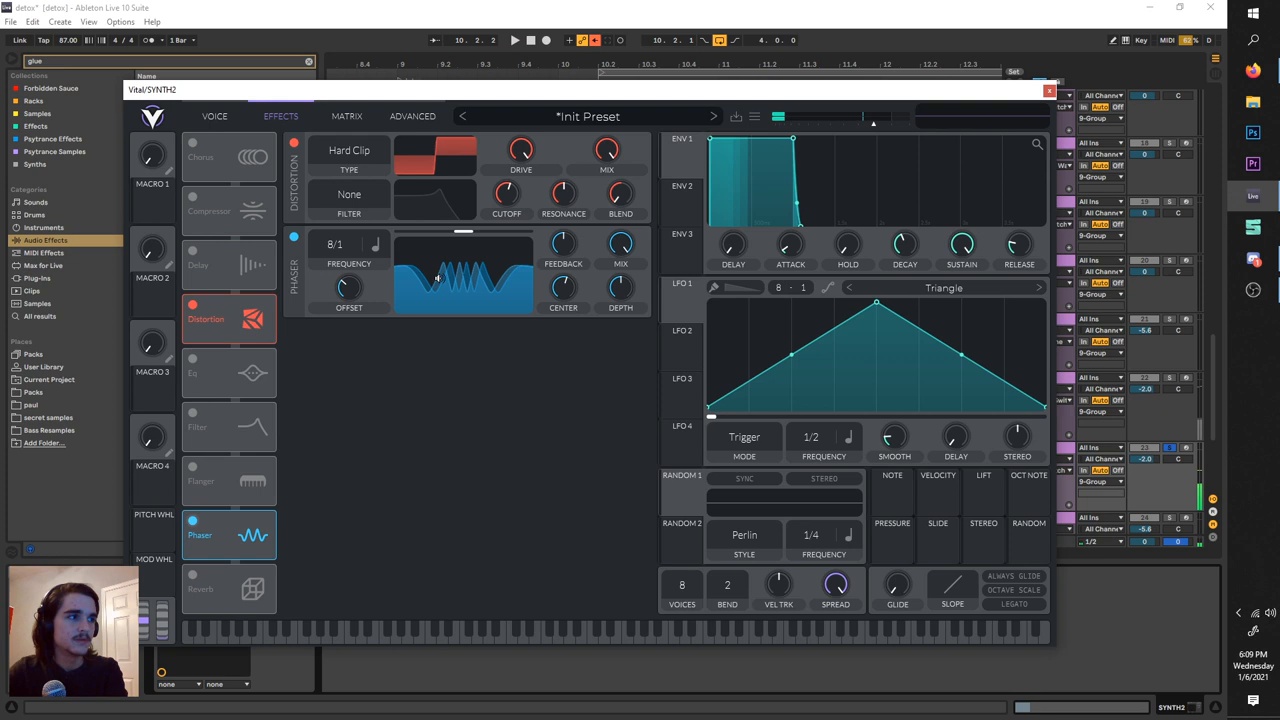
- Swap Vital's Phaser effect for a Filter in Phaser Positive mode, then return to the arrangement
left_click(228, 426)
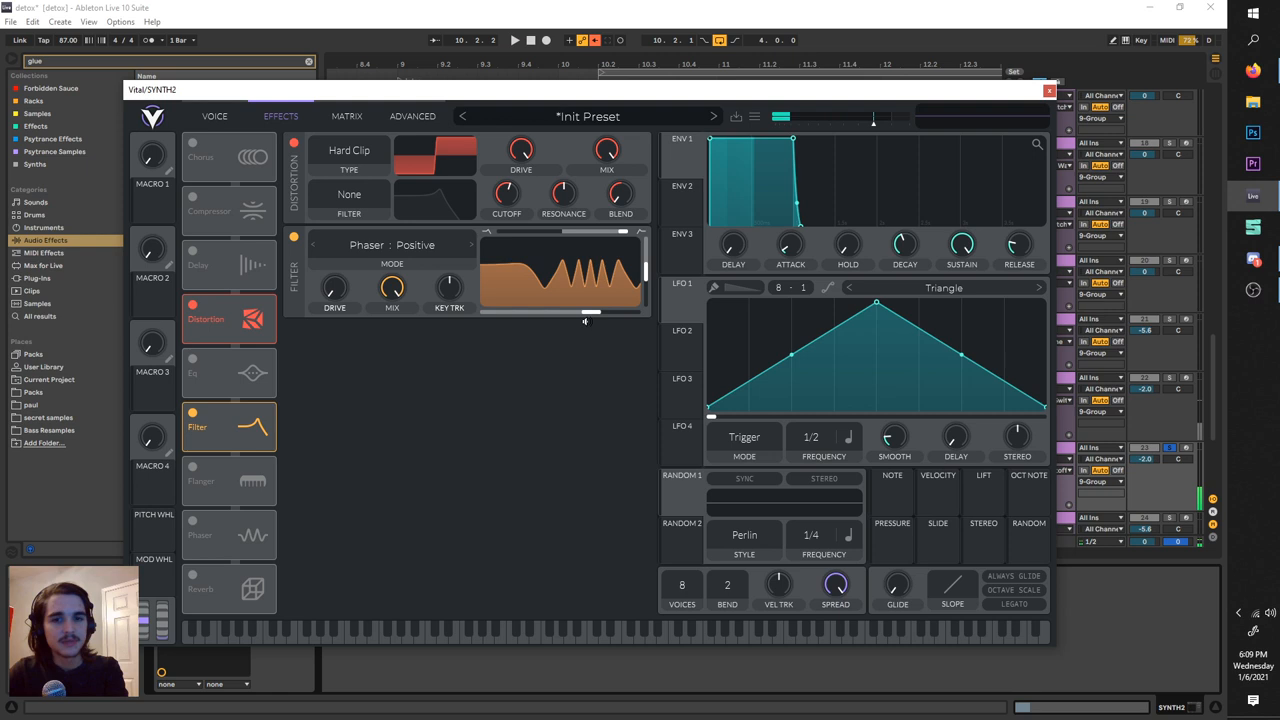
left_click(1048, 90)
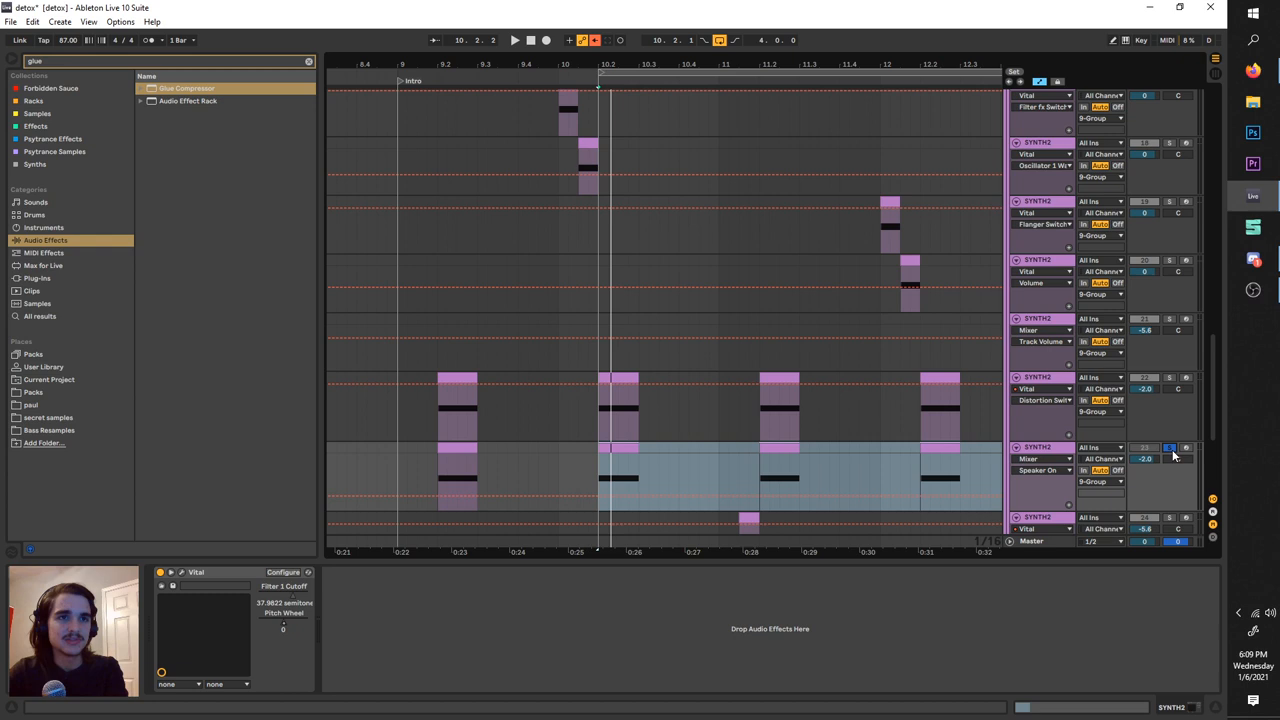